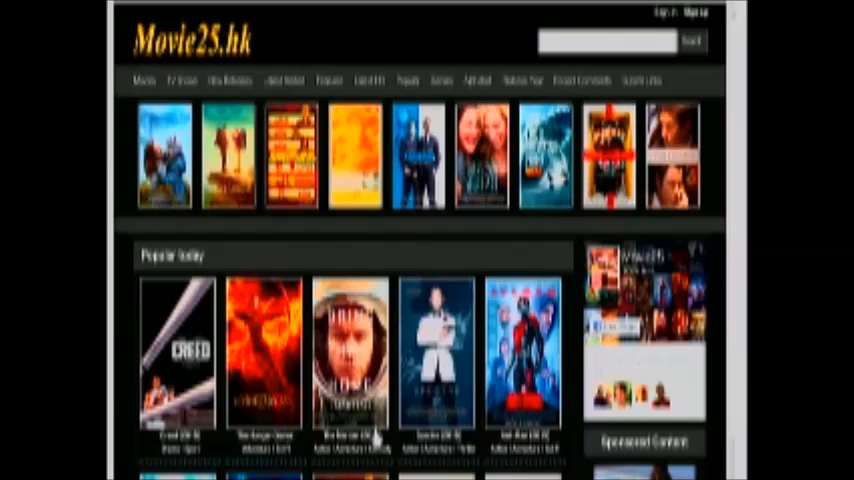
{"action": "scroll", "scroll_direction": "down", "scroll_amount": 3}
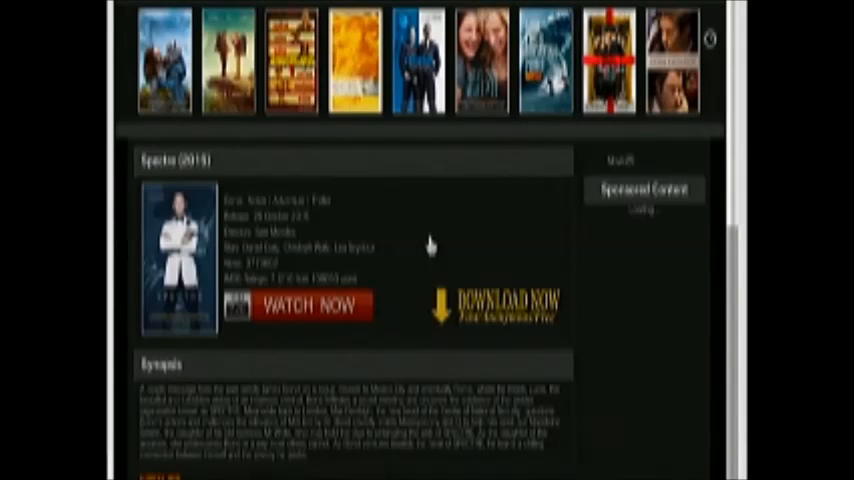
{"action": "scroll", "scroll_direction": "down", "scroll_amount": 3}
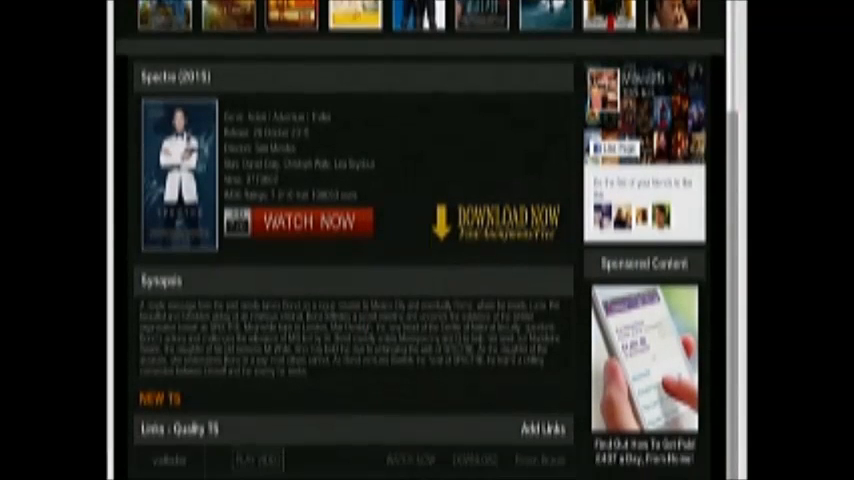
{"action": "scroll", "scroll_direction": "down", "scroll_amount": 3}
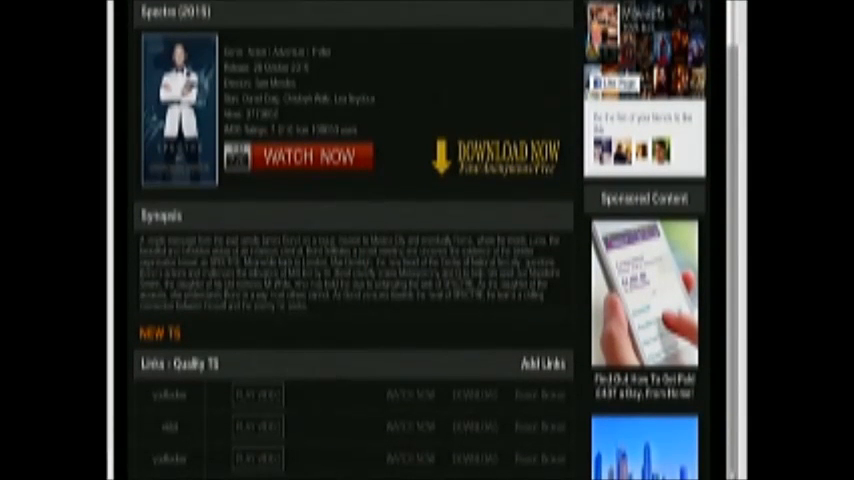
{"action": "scroll", "scroll_direction": "down", "scroll_amount": 3}
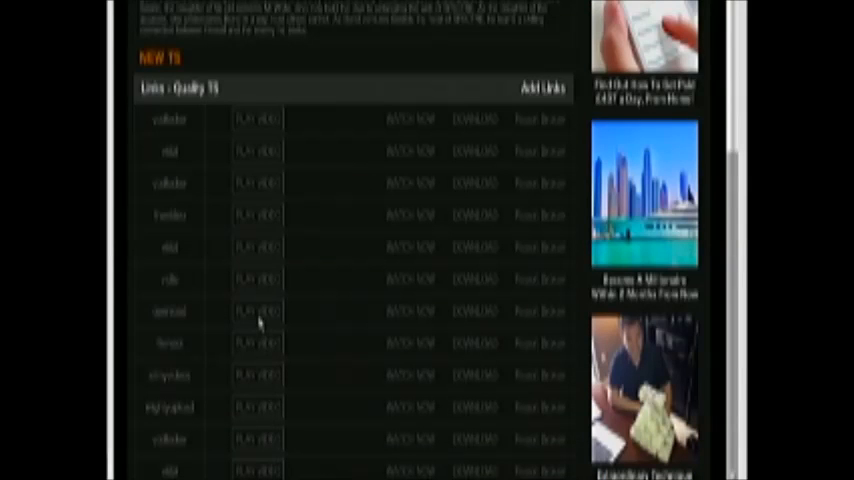